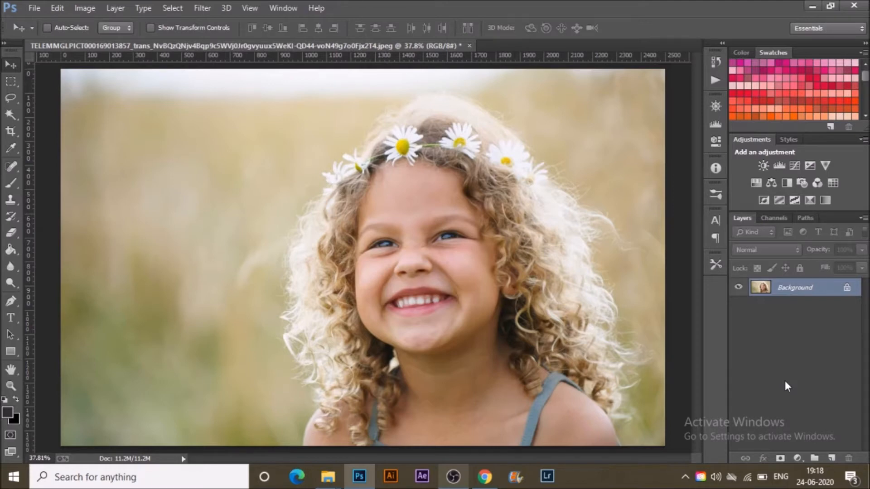
pyautogui.moveTo(797, 410)
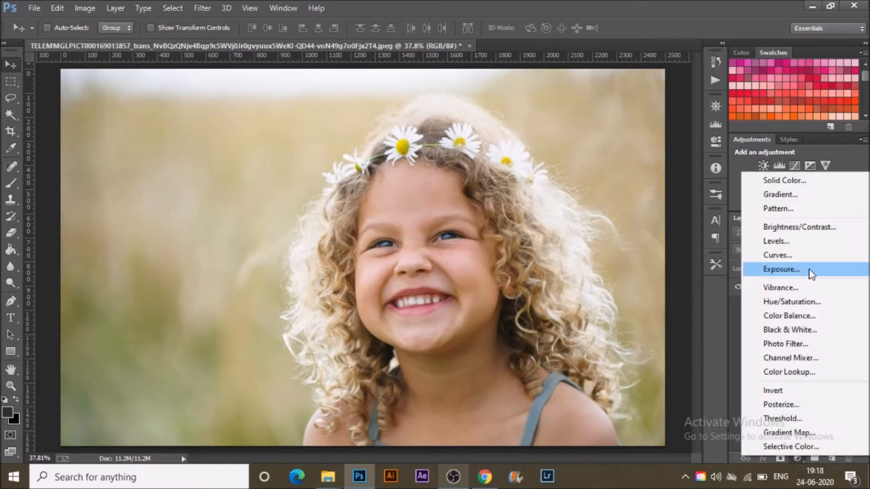
# - Add an Exposure adjustment layer over the girl-with-daisies photo from the Layers panel
pyautogui.click(781, 269)
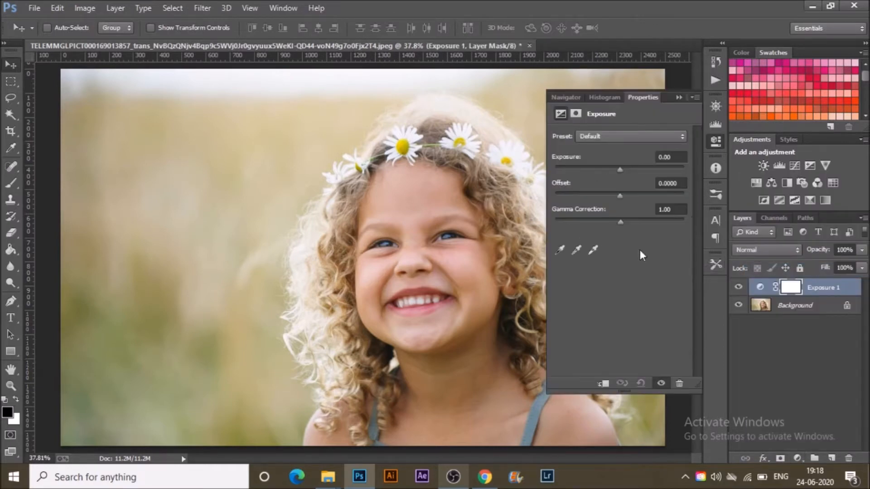
pyautogui.moveTo(623, 230)
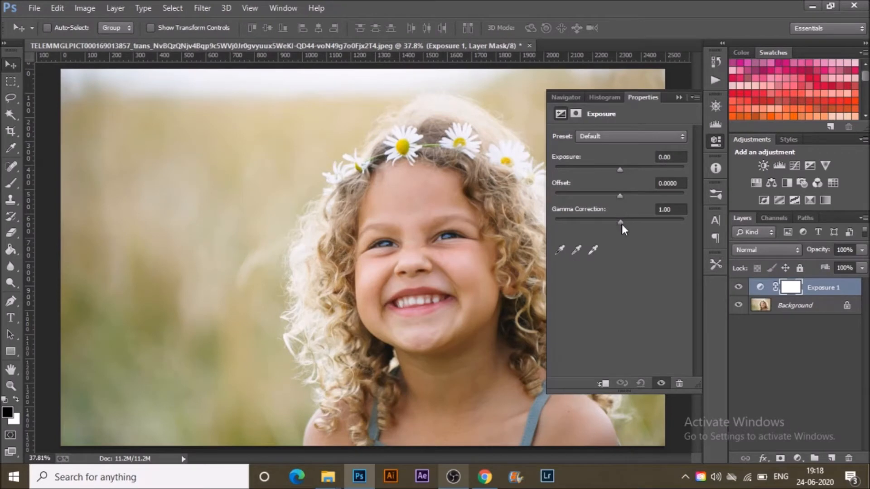
pyautogui.moveTo(559, 185)
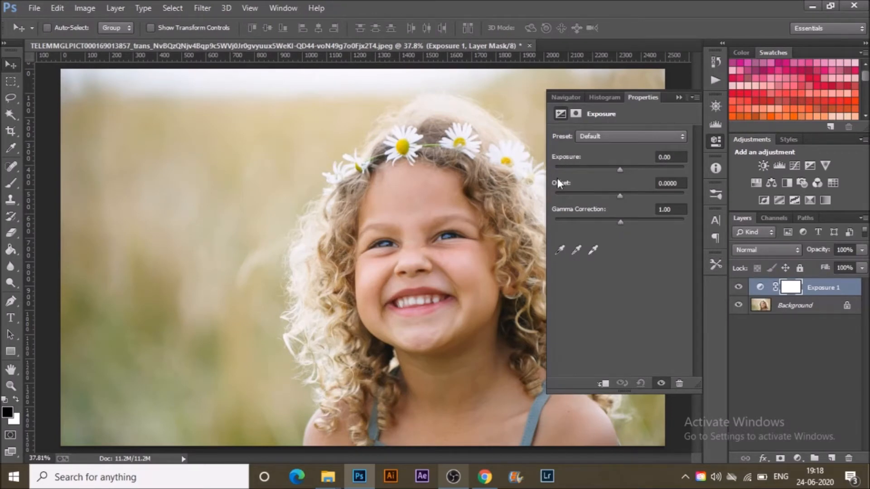
pyautogui.moveTo(625, 109)
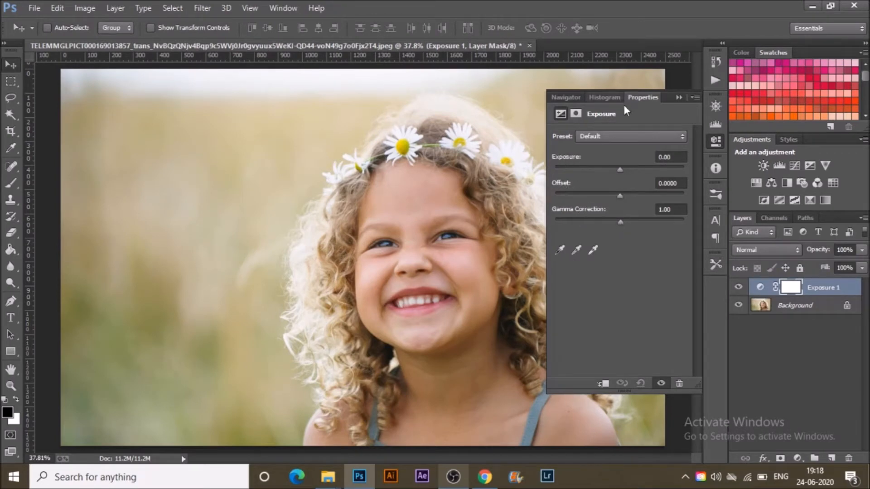
pyautogui.click(629, 135)
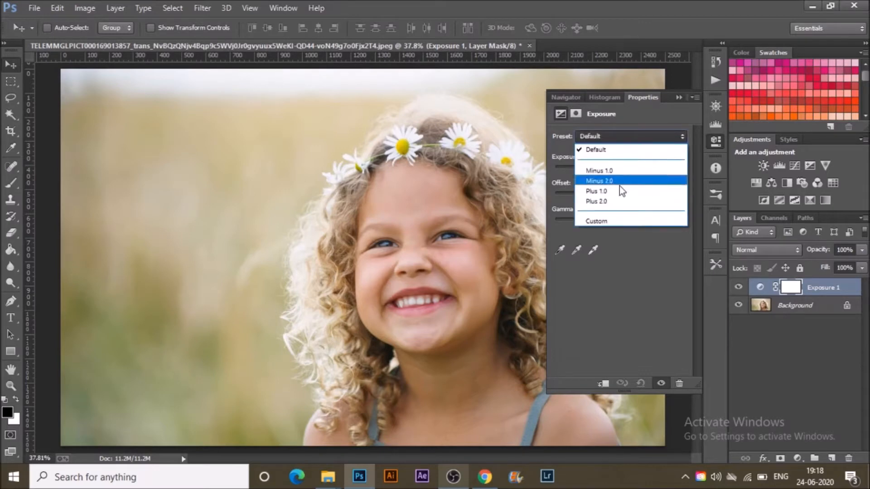
pyautogui.moveTo(621, 220)
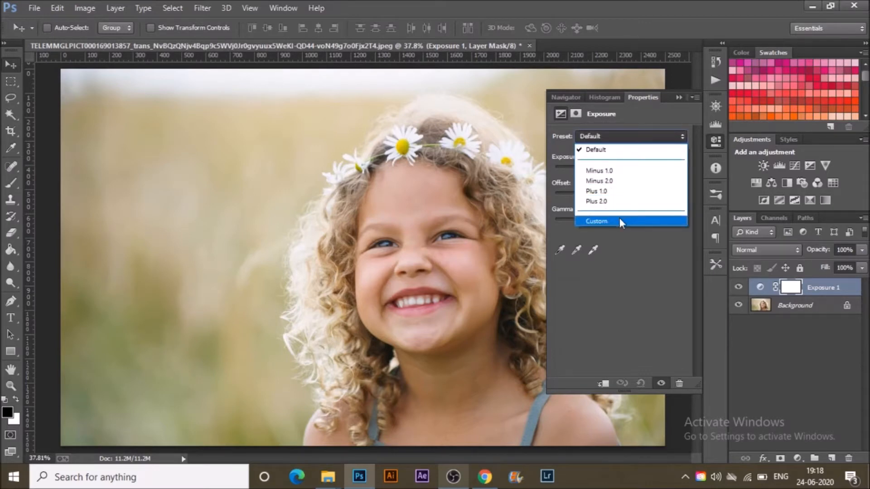
pyautogui.moveTo(621, 316)
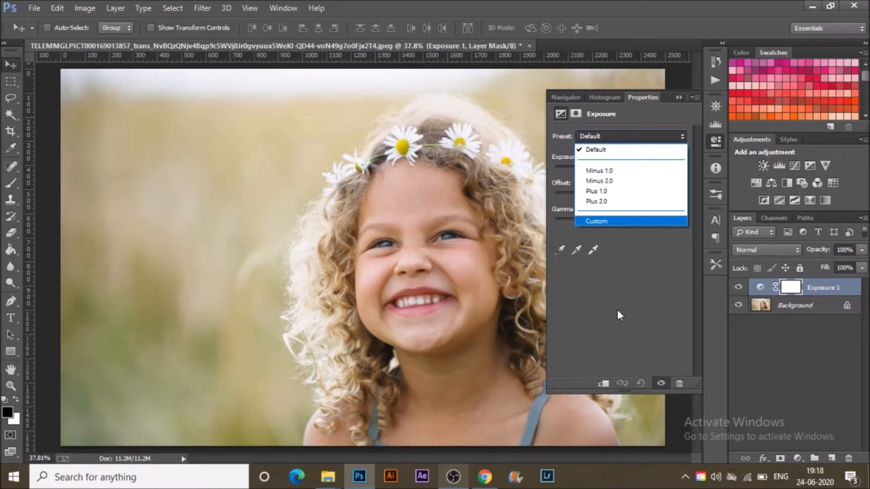
pyautogui.moveTo(609, 284)
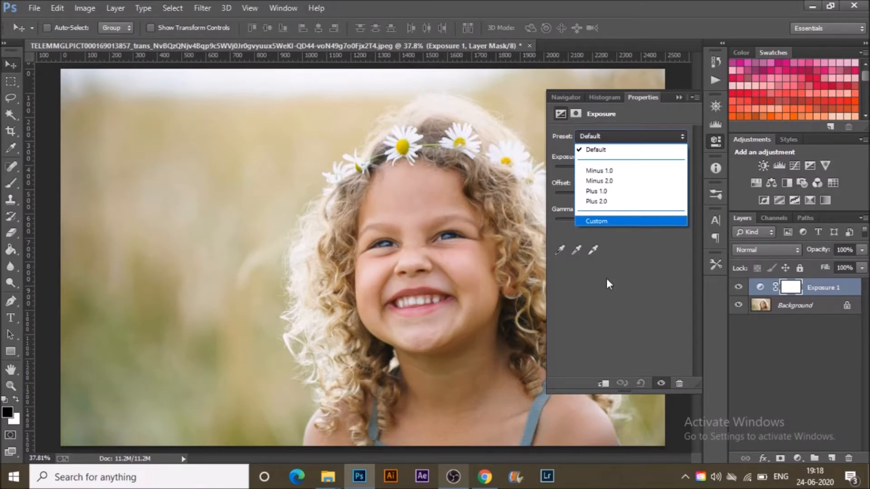
pyautogui.click(596, 149)
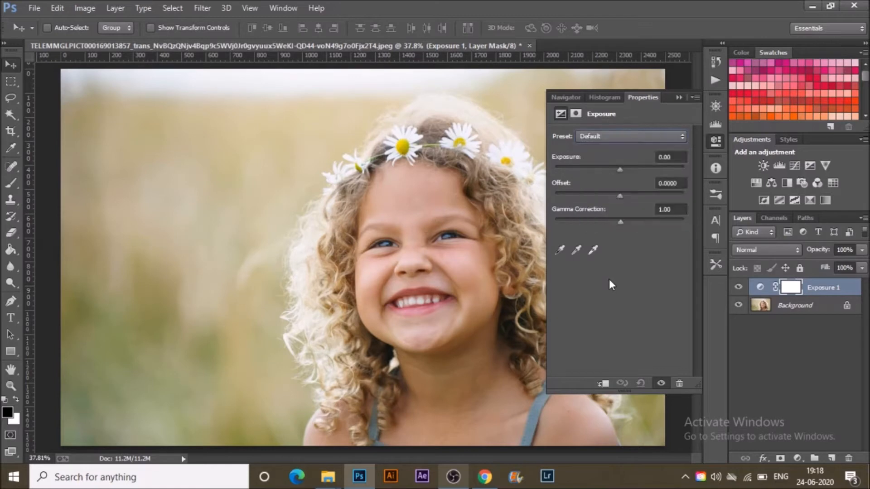
pyautogui.moveTo(618, 272)
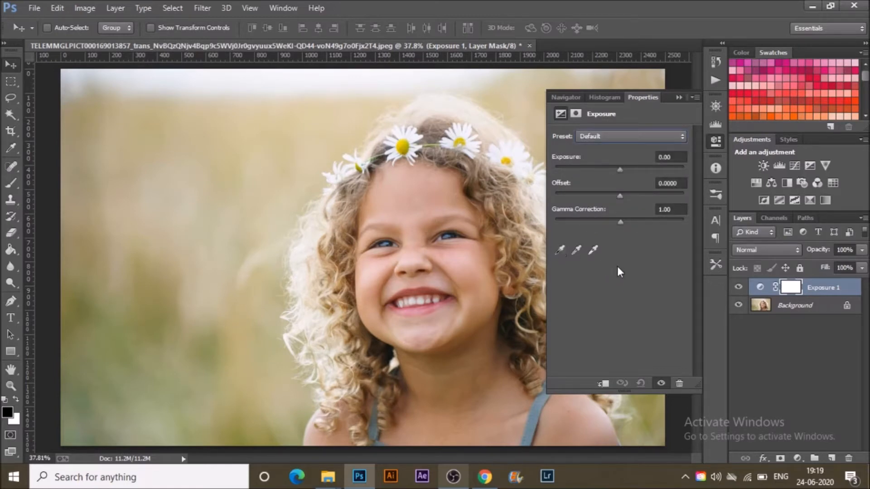
pyautogui.moveTo(593, 251)
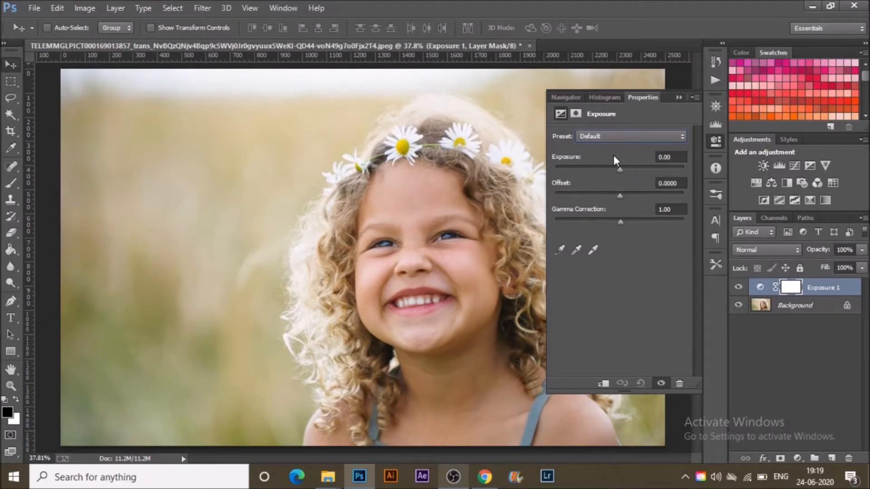
pyautogui.moveTo(650, 181)
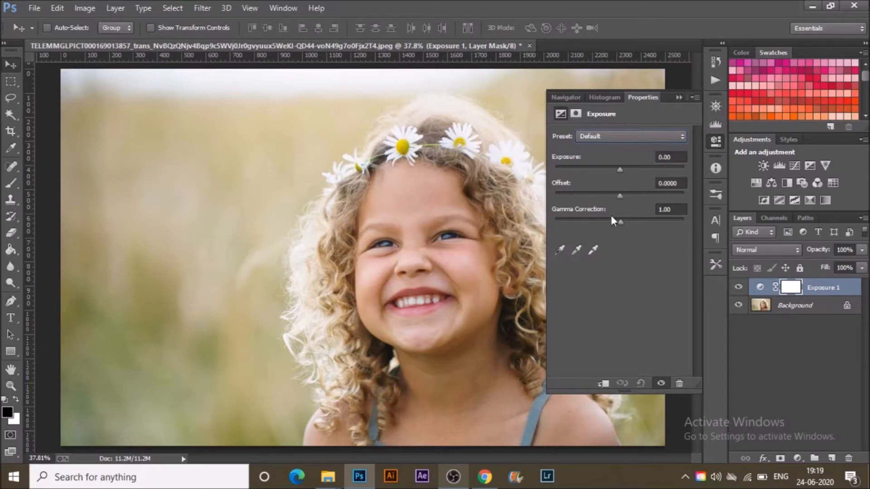
pyautogui.moveTo(621, 171)
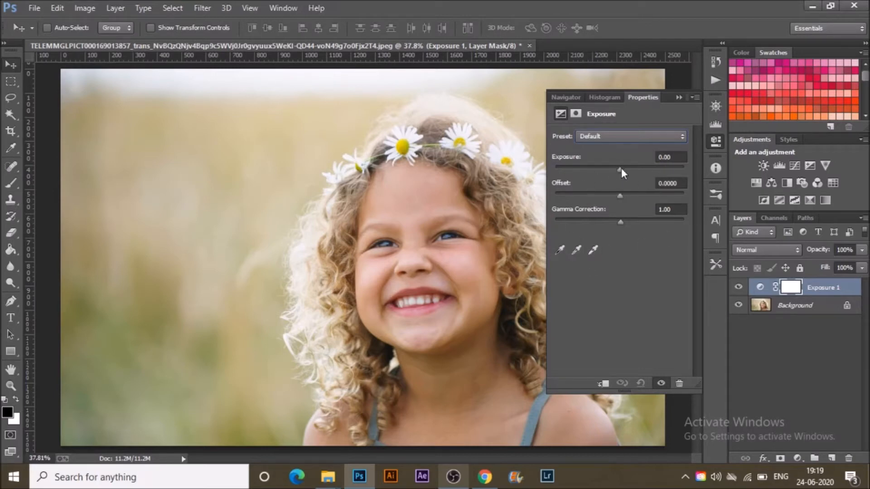
pyautogui.moveTo(620, 172)
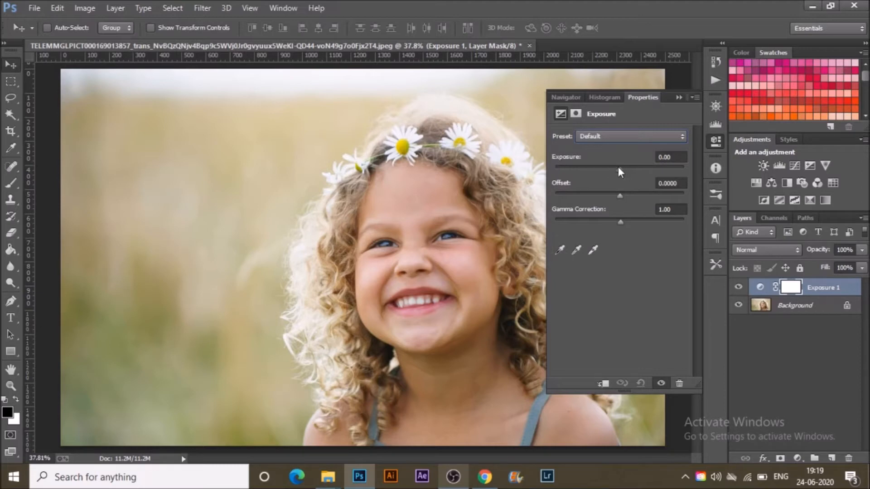
pyautogui.moveTo(373, 95)
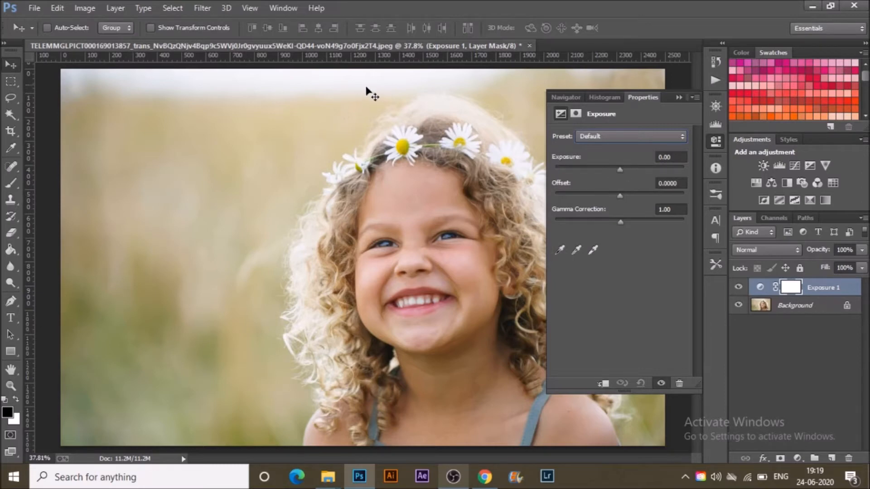
pyautogui.moveTo(522, 154)
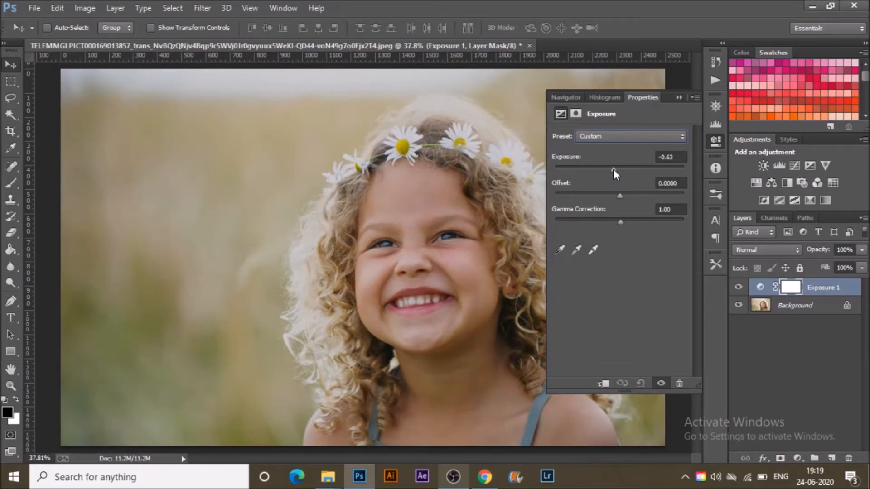
pyautogui.moveTo(606, 203)
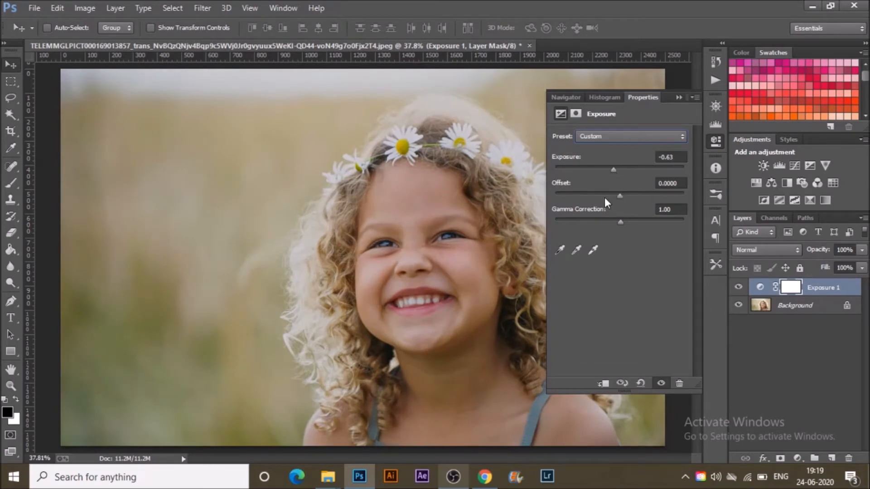
pyautogui.moveTo(620, 200)
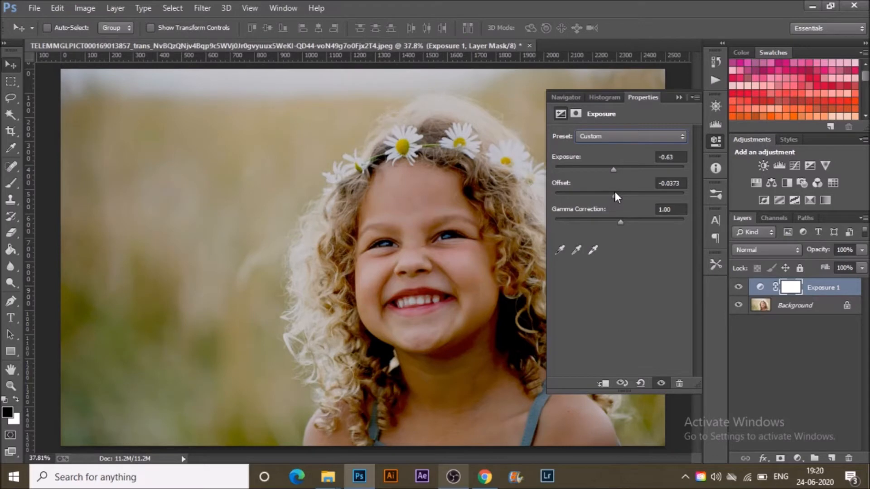
pyautogui.moveTo(626, 229)
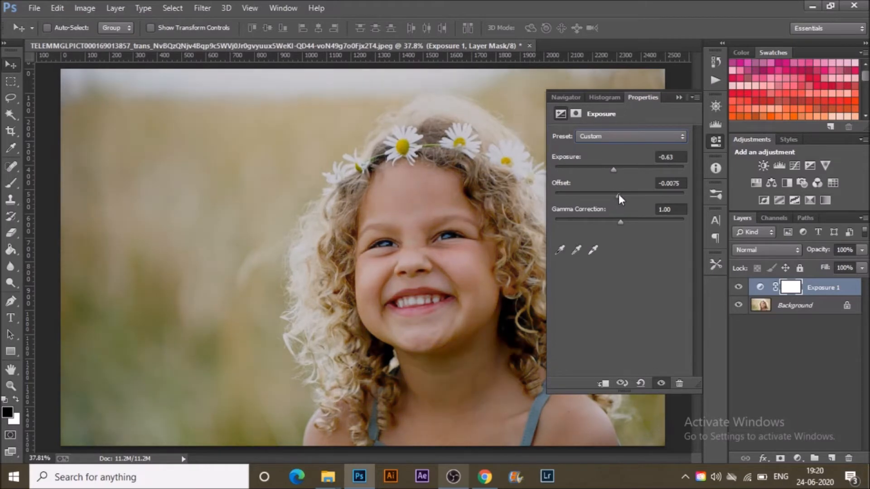
pyautogui.moveTo(620, 232)
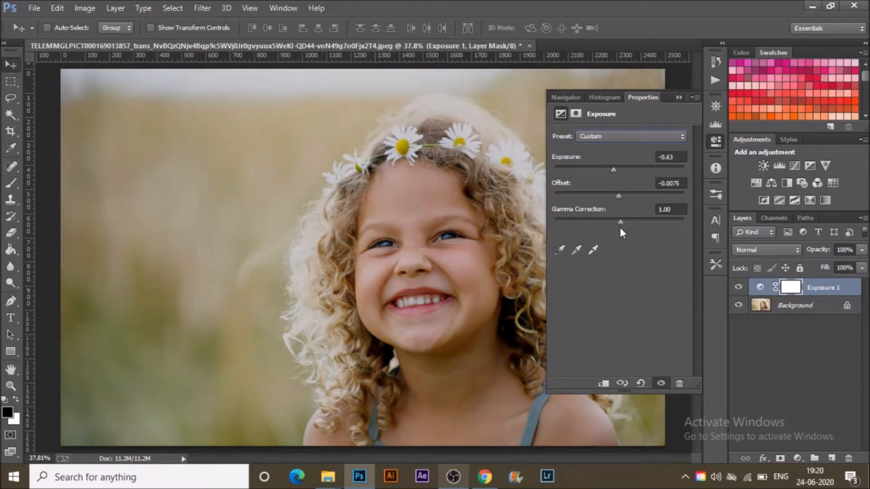
pyautogui.moveTo(621, 225)
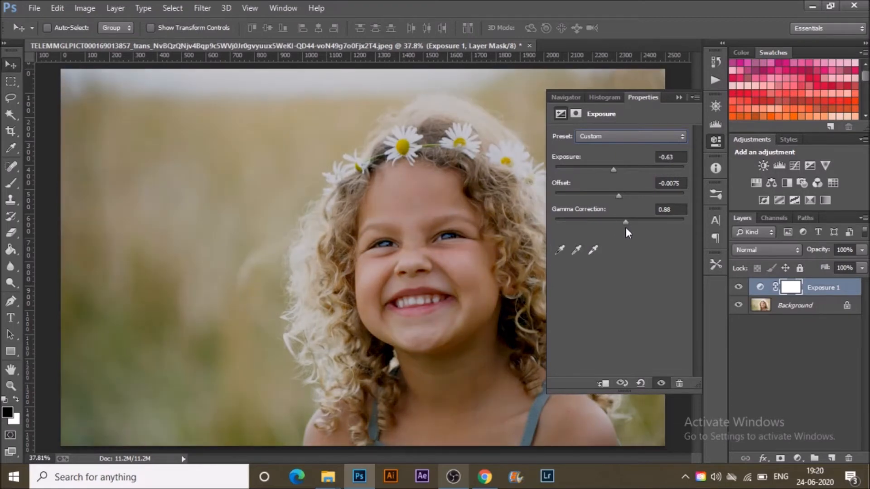
pyautogui.moveTo(716, 265)
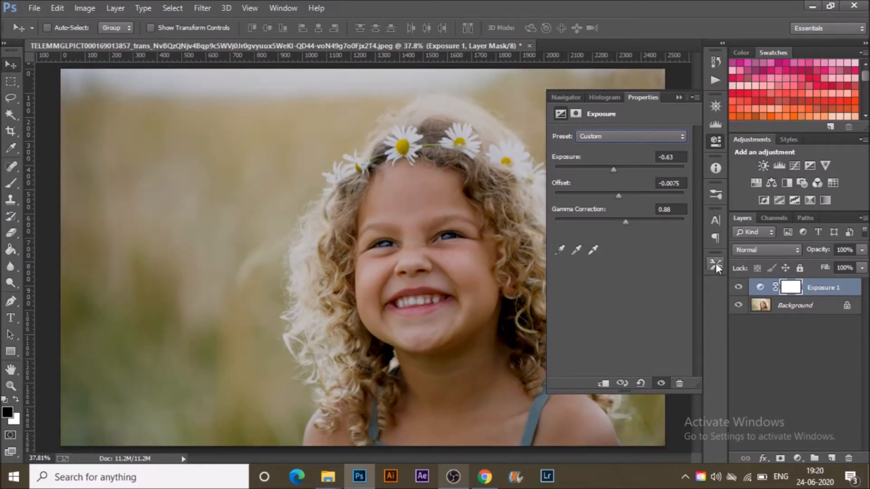
# - Toggle Exposure 1's visibility several times for before/after, ending hidden
pyautogui.click(738, 287)
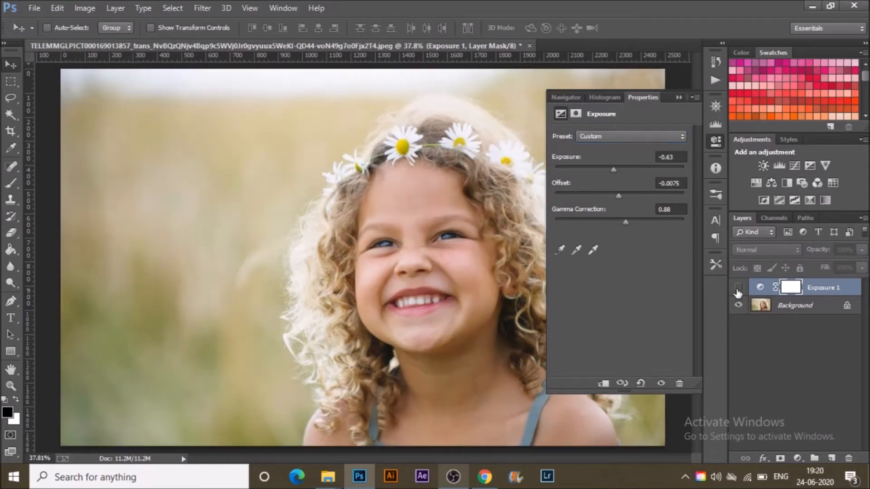
pyautogui.moveTo(738, 293)
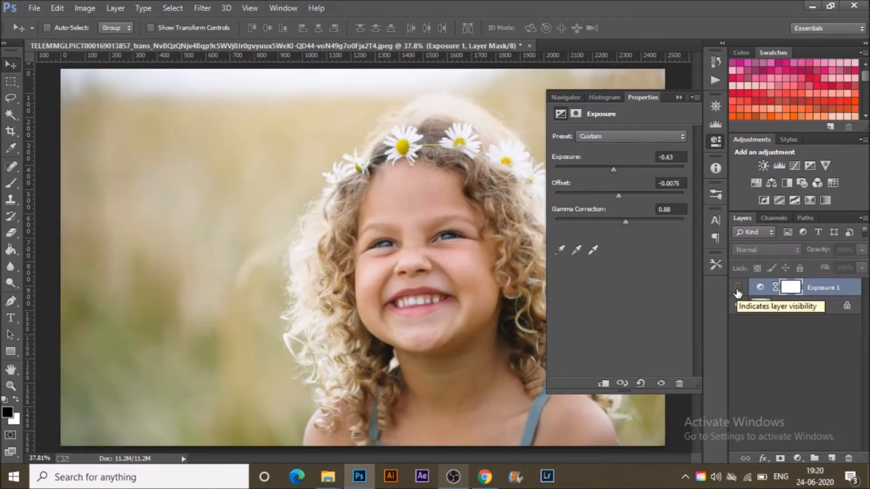
pyautogui.click(738, 287)
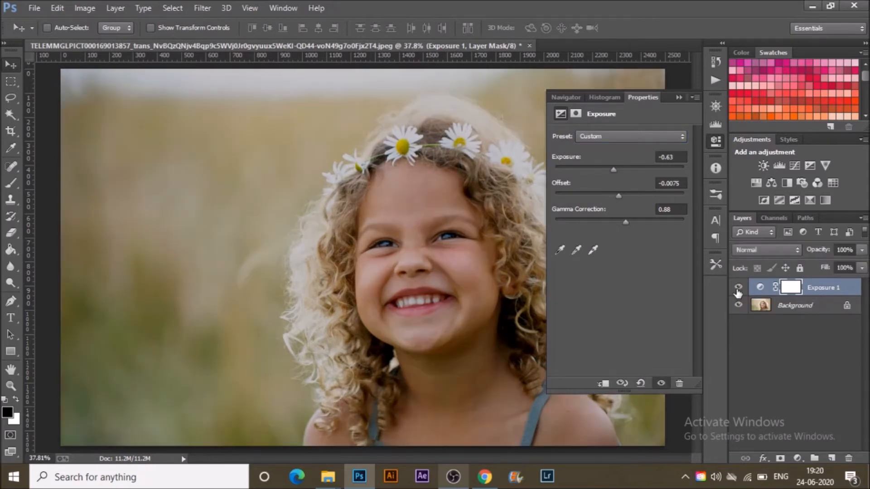
pyautogui.click(739, 287)
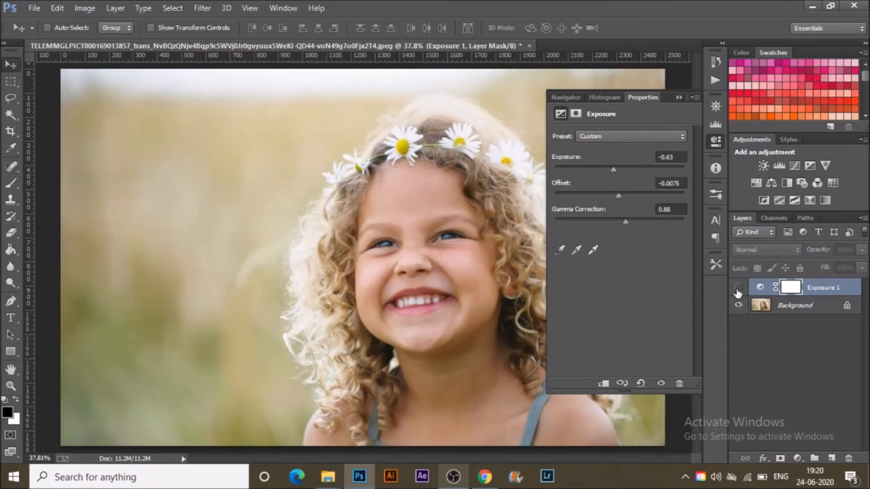
pyautogui.click(761, 287)
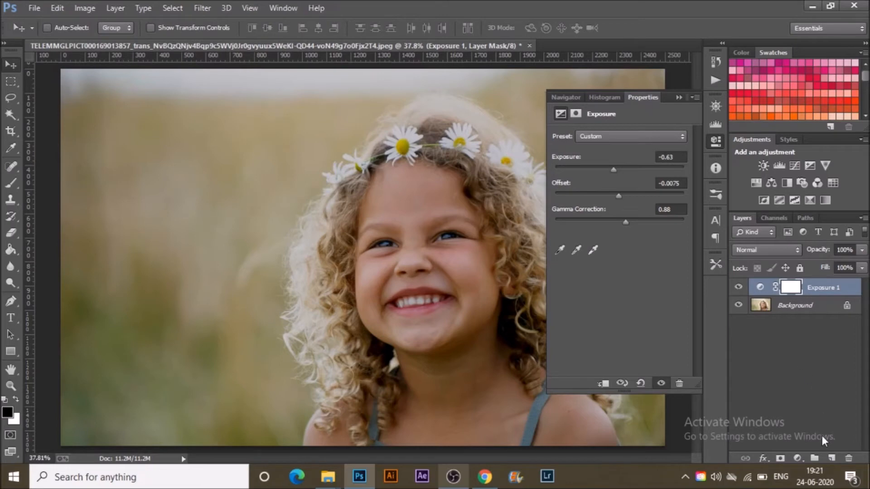
pyautogui.moveTo(742, 292)
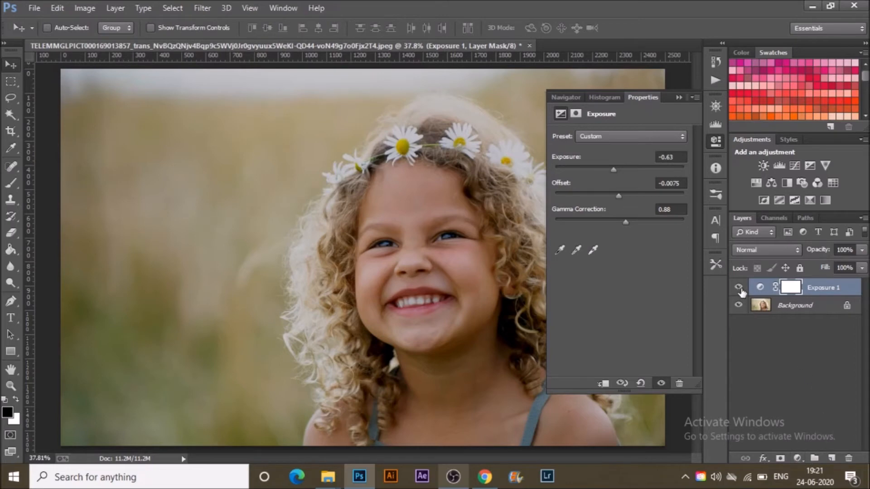
pyautogui.click(739, 288)
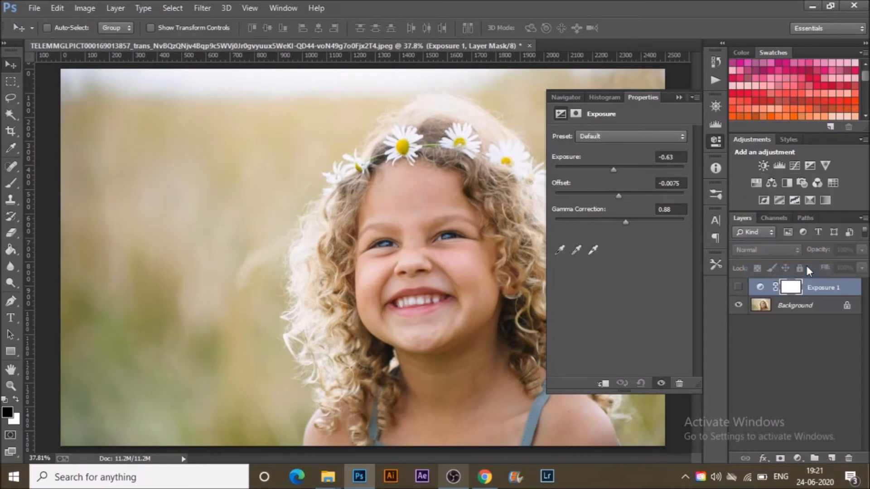
# - Create an Exposure 2 adjustment layer from the Adjustments panel
pyautogui.click(763, 165)
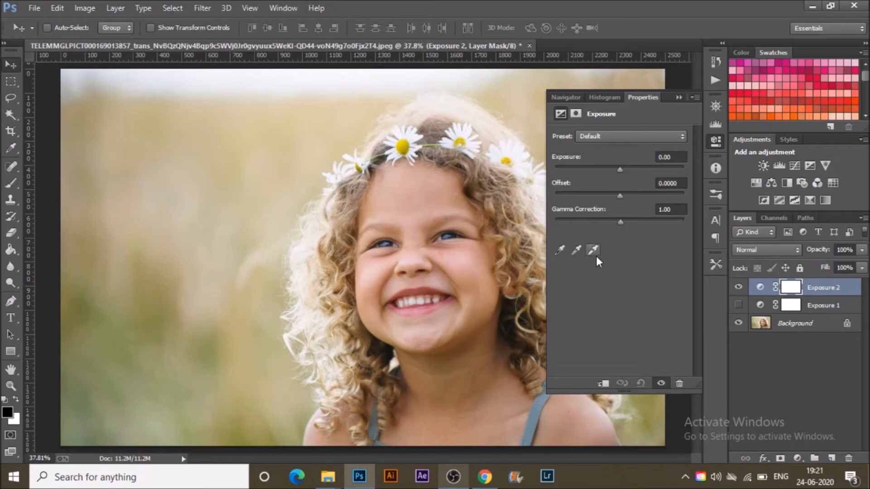
pyautogui.moveTo(593, 250)
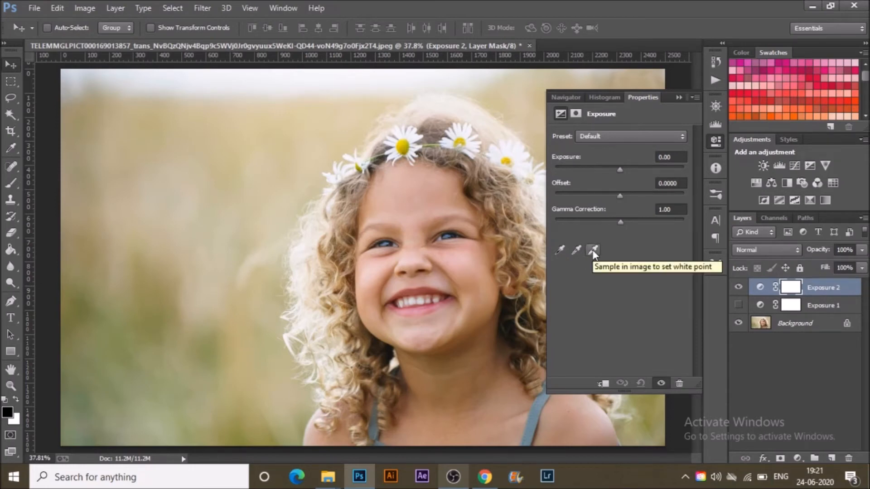
pyautogui.moveTo(578, 250)
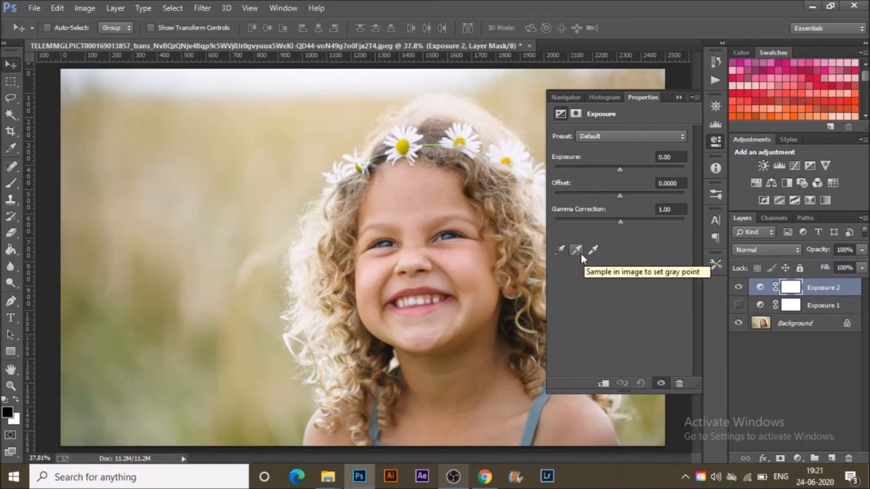
pyautogui.moveTo(559, 250)
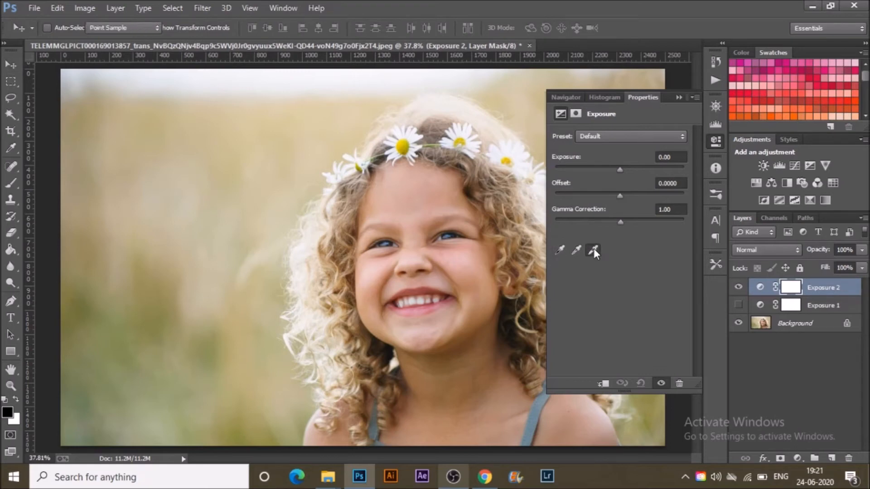
# - Activate the white point eyedropper in the second Exposure layer's Properties
pyautogui.click(593, 250)
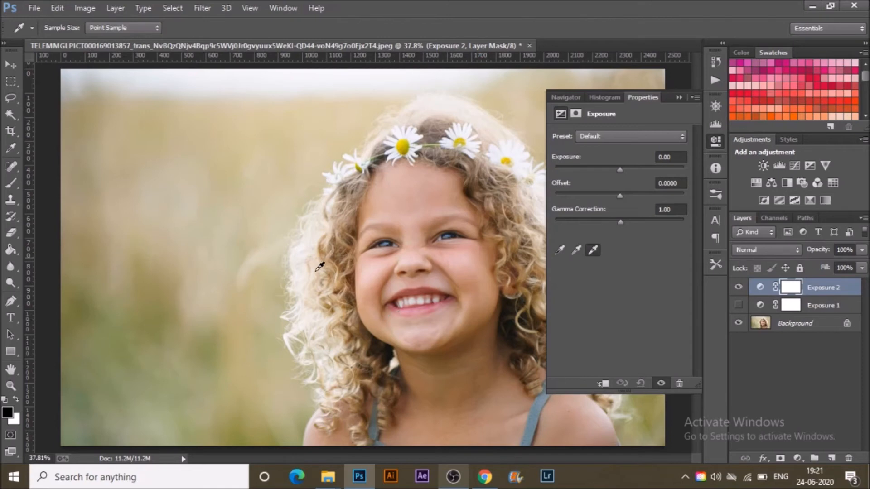
pyautogui.moveTo(483, 131)
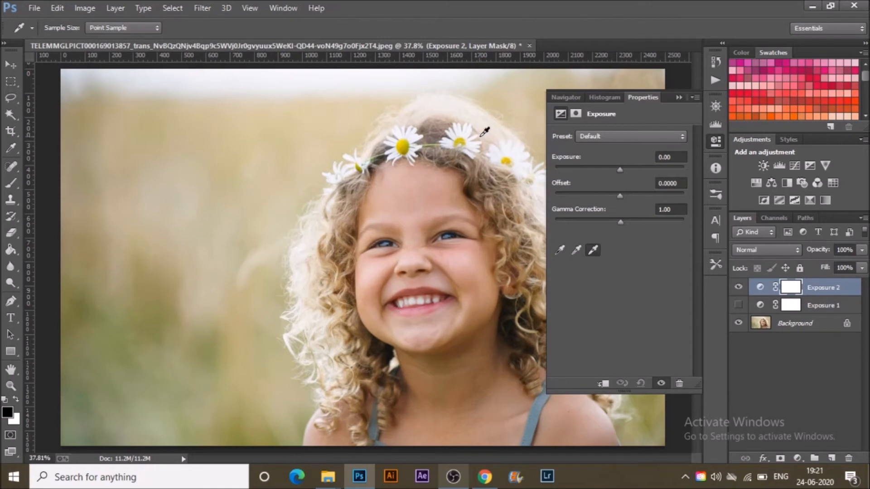
pyautogui.moveTo(315, 265)
pyautogui.write('+0.18')
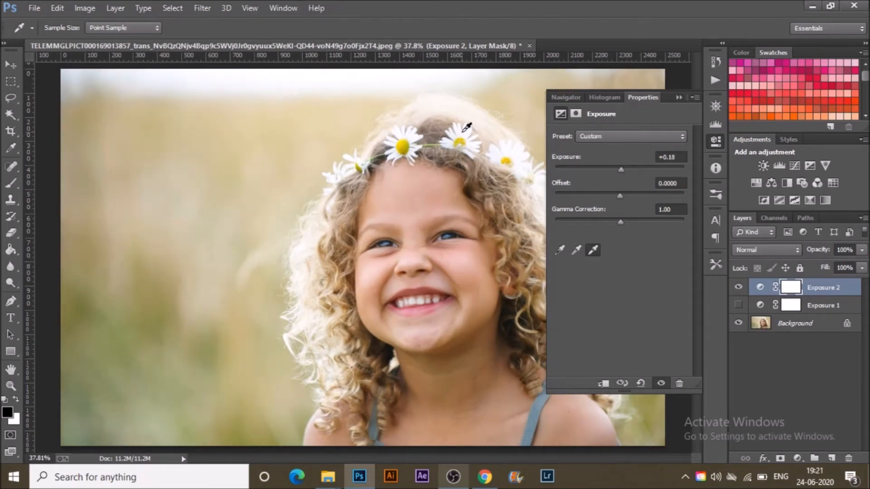
pyautogui.moveTo(511, 141)
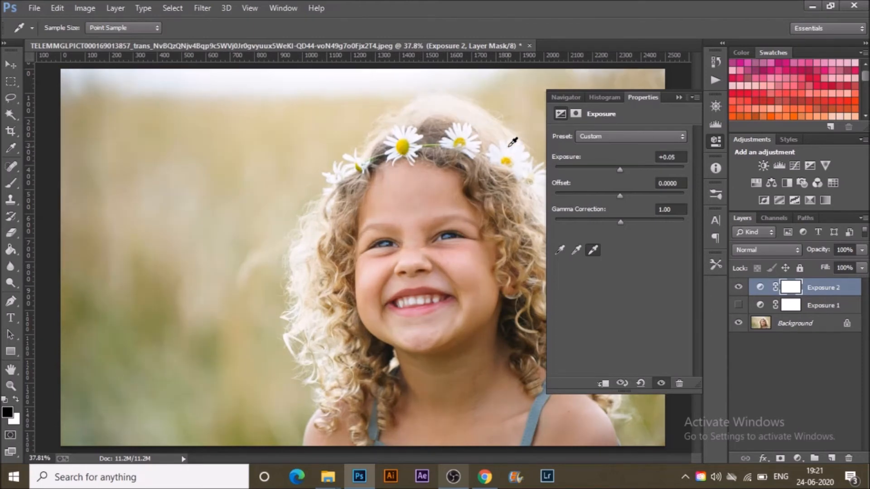
pyautogui.moveTo(519, 144)
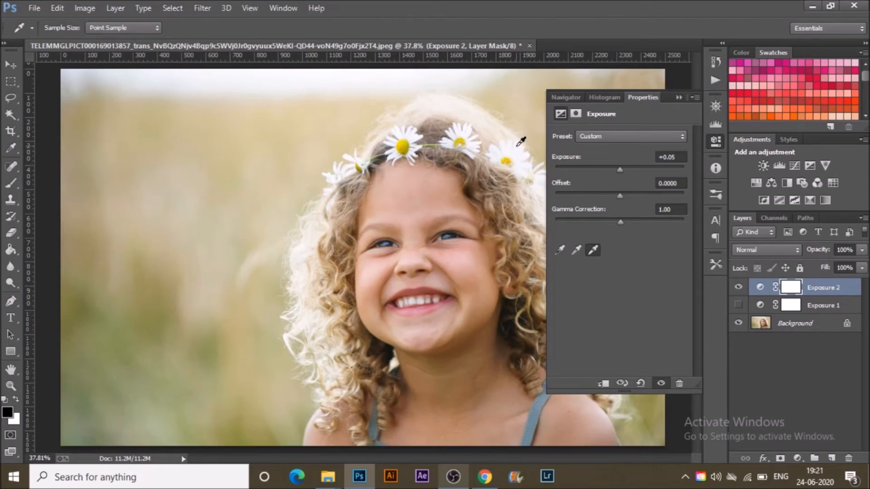
pyautogui.moveTo(545, 244)
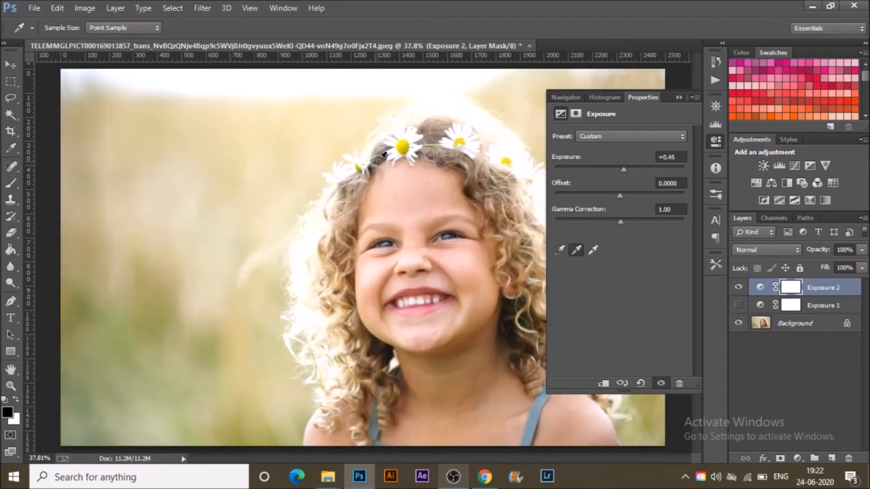
pyautogui.moveTo(491, 197)
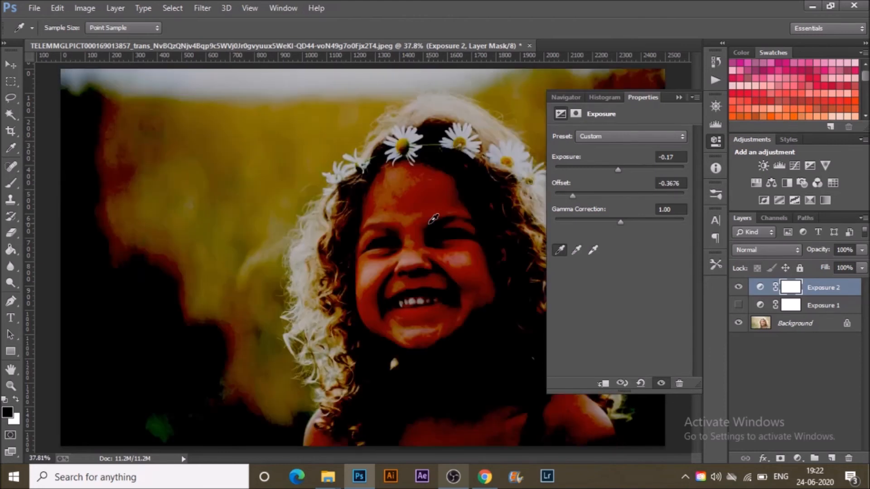
pyautogui.moveTo(420, 298)
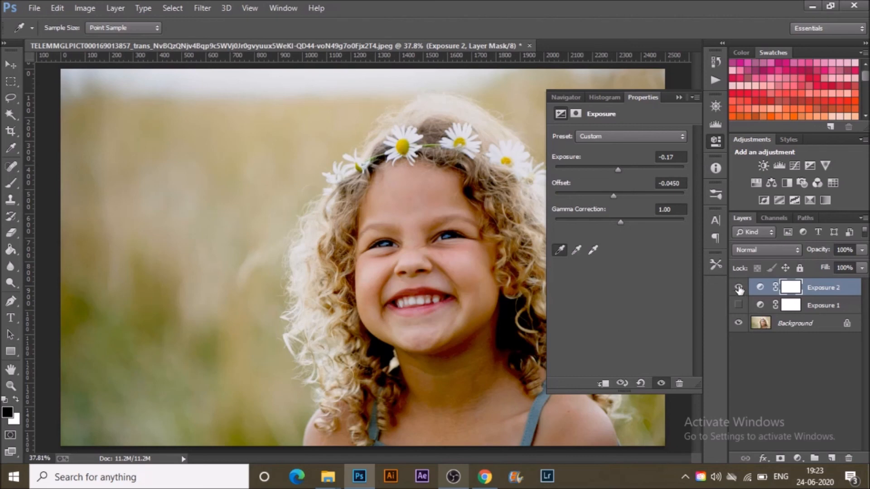
pyautogui.moveTo(738, 288)
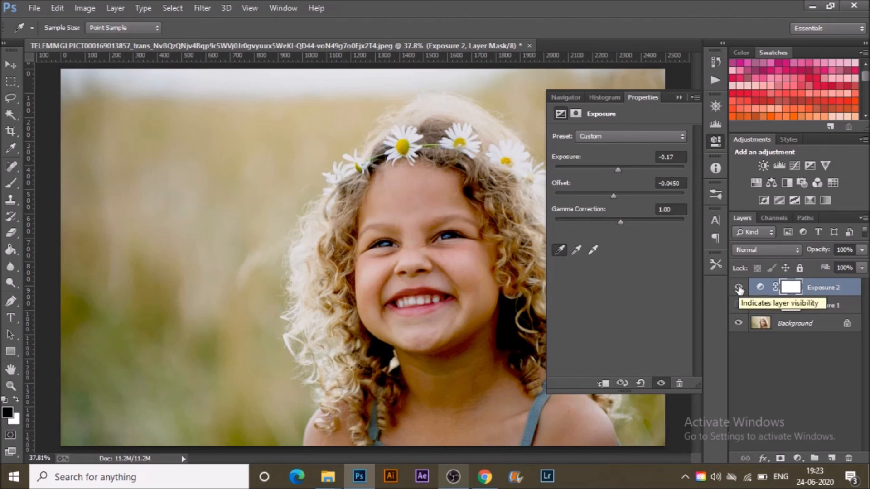
# - Toggle the Exposure layers' visibility, ending with Exposure 2 hidden and Exposure 1 shown
pyautogui.click(739, 287)
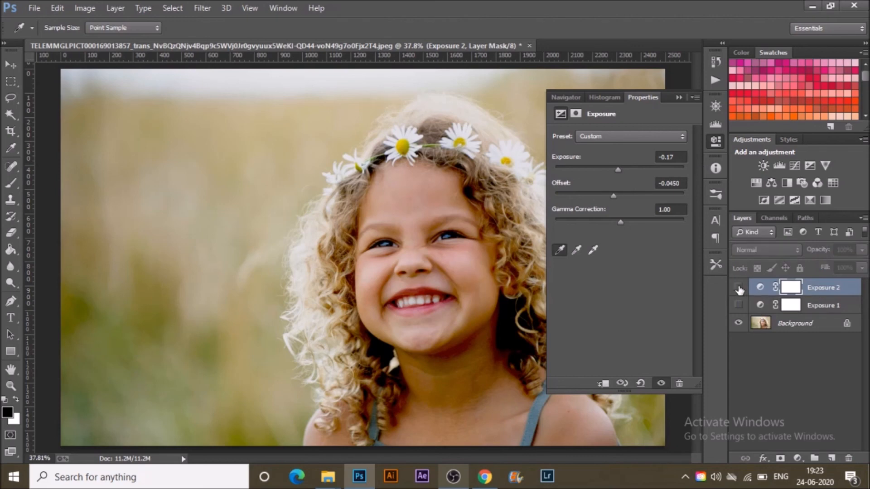
pyautogui.click(759, 288)
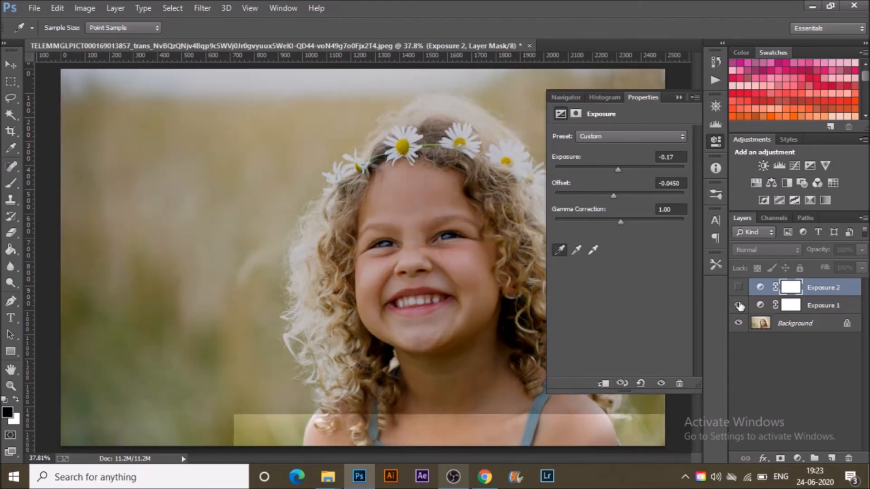
pyautogui.click(739, 287)
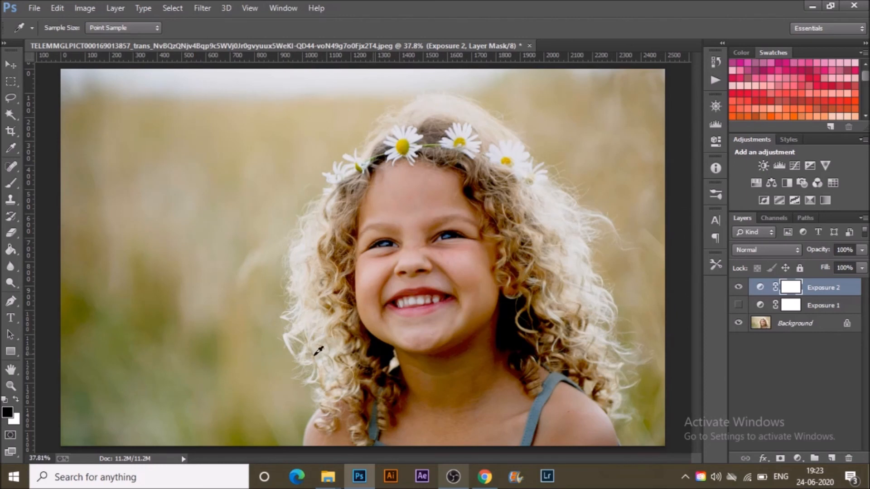
pyautogui.click(10, 65)
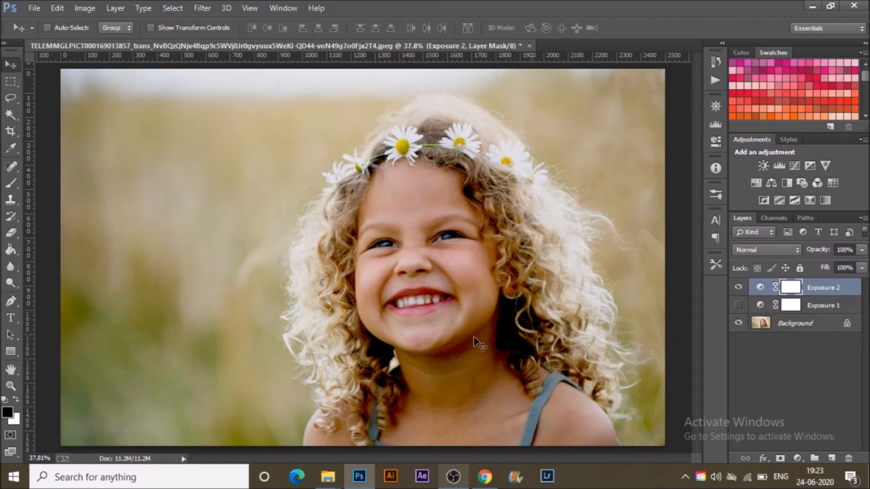
pyautogui.moveTo(198, 350)
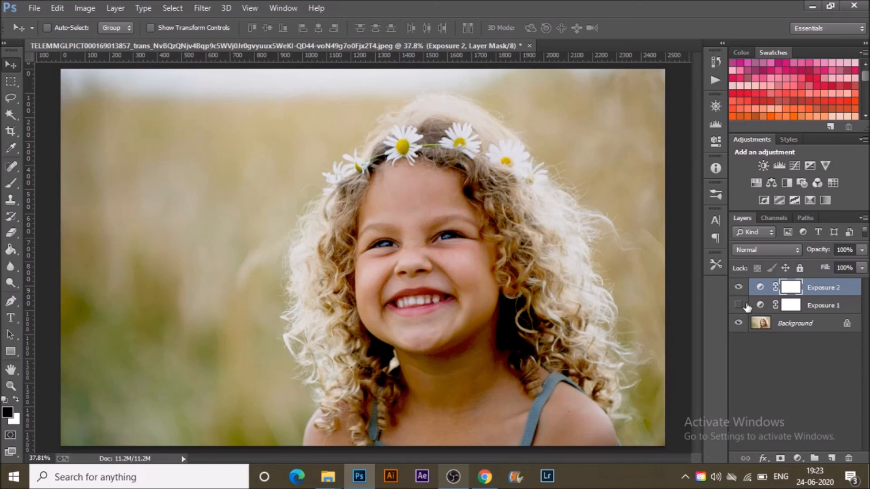
pyautogui.click(739, 287)
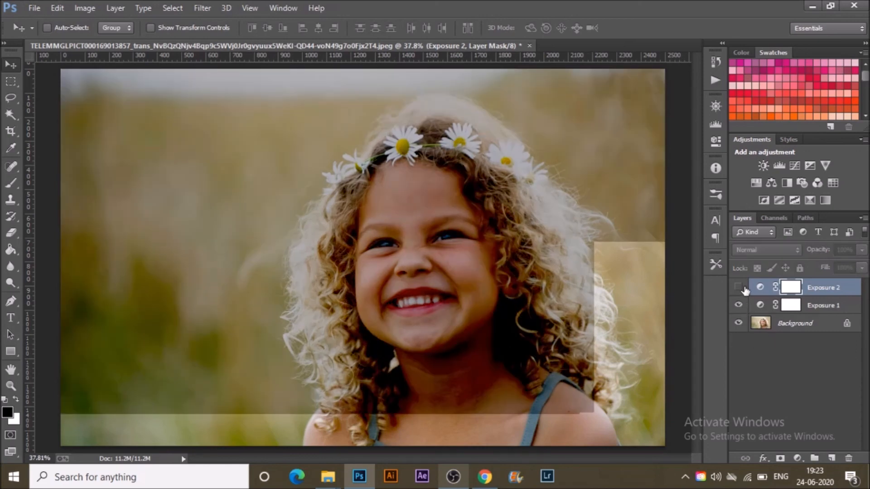